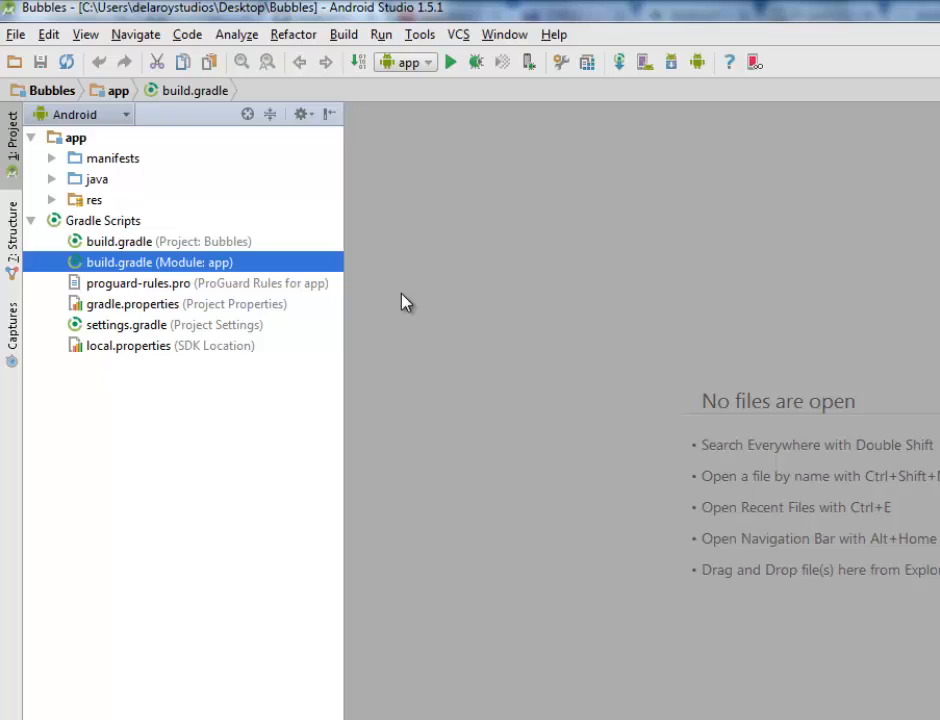
{"action": "mouse_move", "coordinate": [585, 330]}
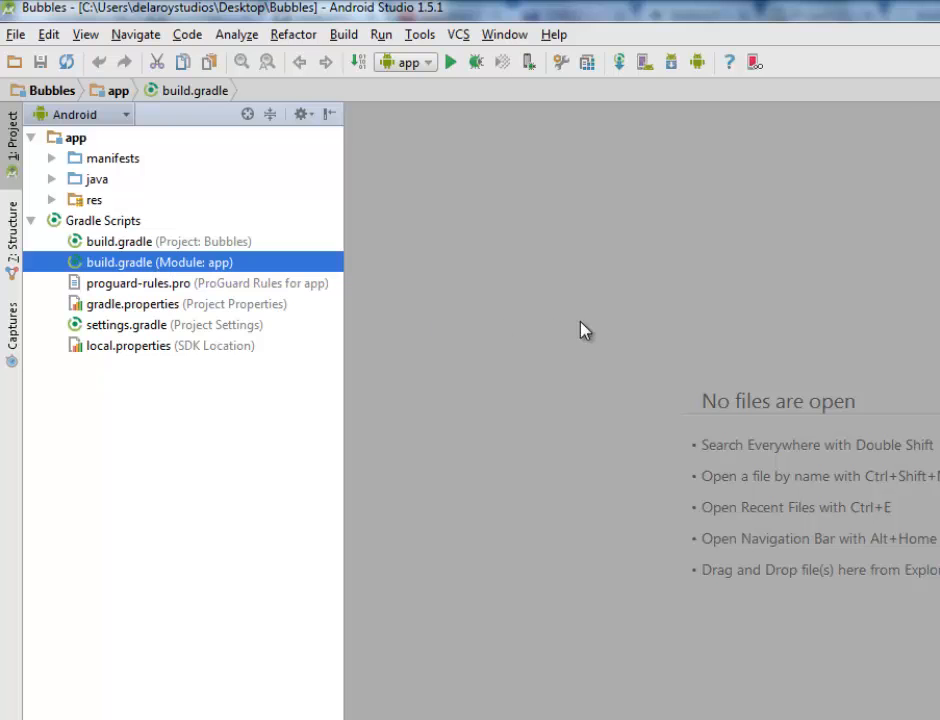
Open build.gradle (Module: app) to show the bubbles 1.2.1 dependency
{"action": "double_click", "coordinate": [158, 262]}
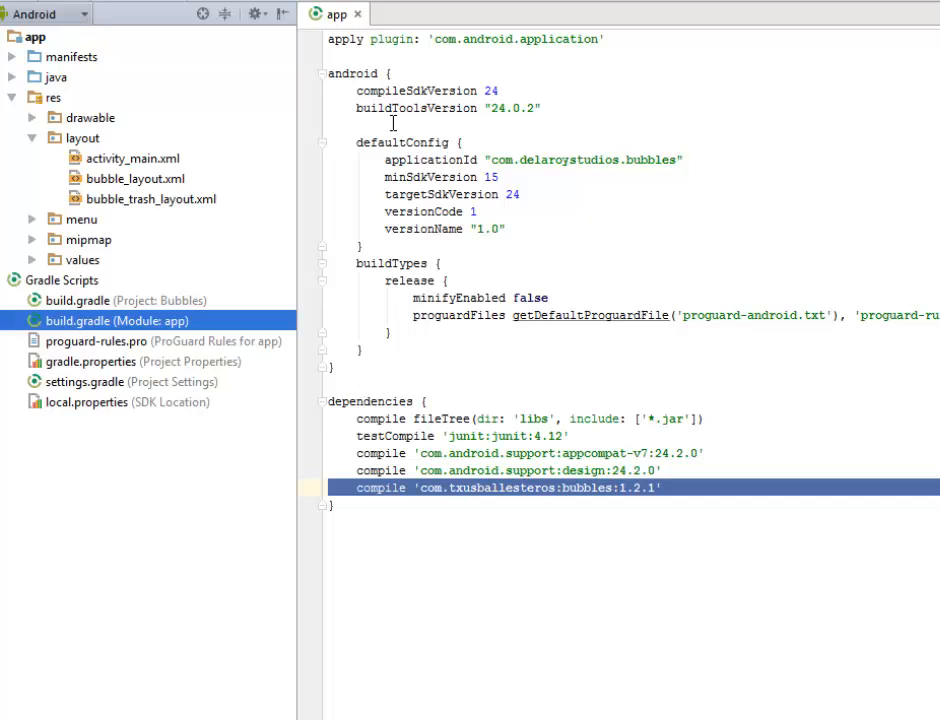
{"action": "mouse_move", "coordinate": [307, 108]}
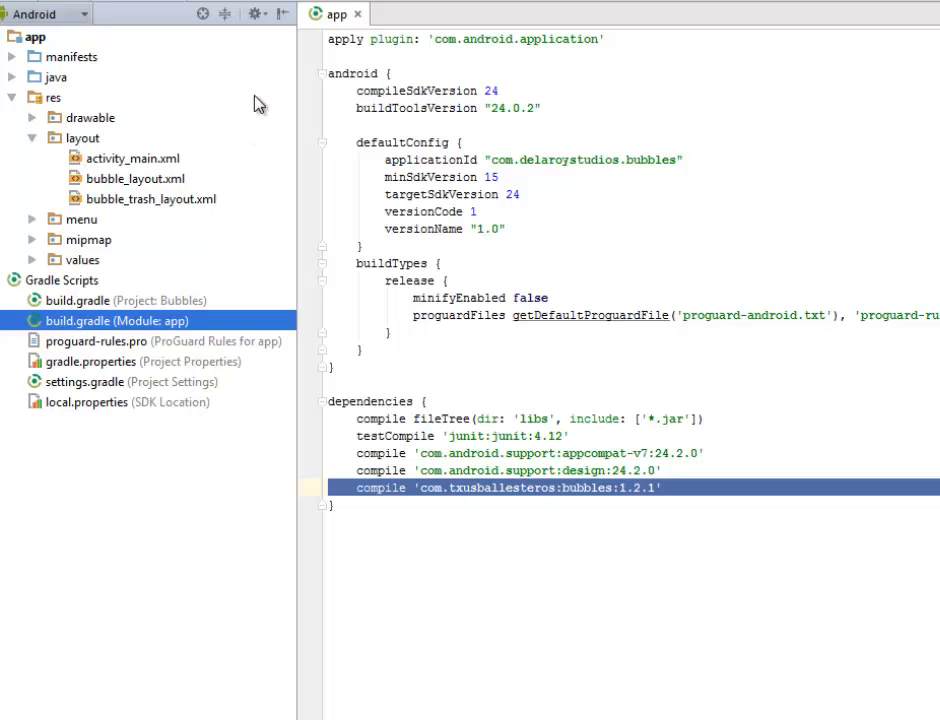
Show activity_main.xml's Add Bubble button id 'add', then open bubble_layout.xml
{"action": "left_click", "coordinate": [134, 158]}
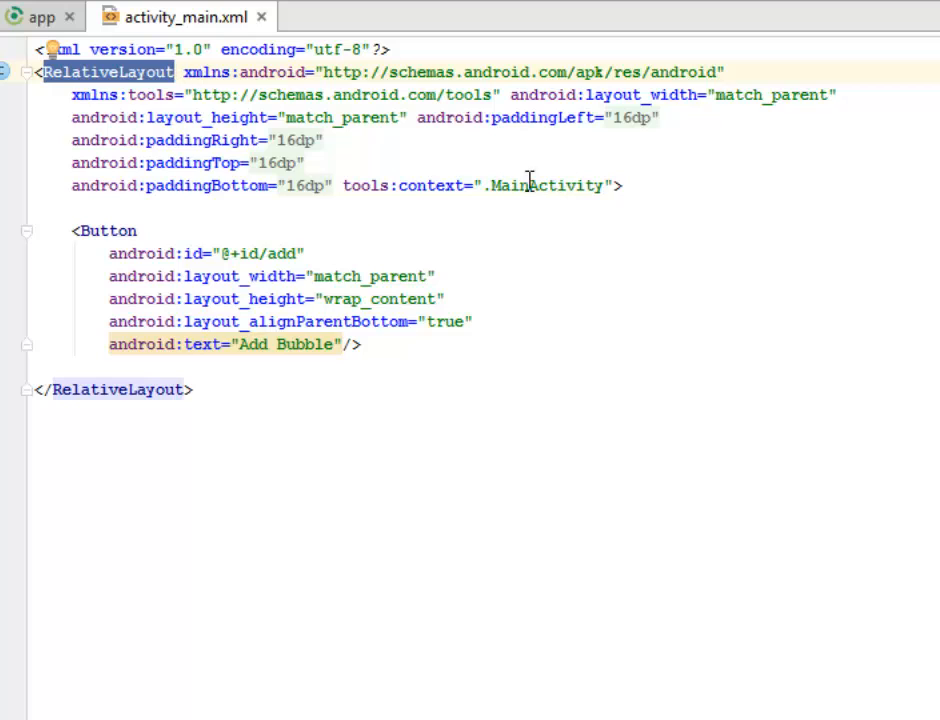
{"action": "double_click", "coordinate": [108, 231]}
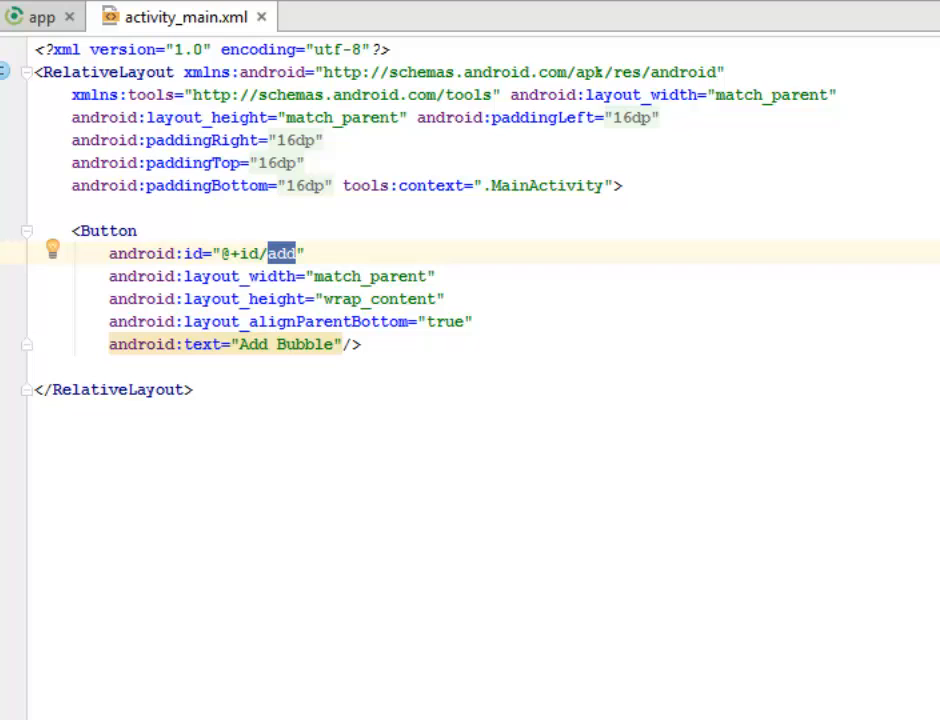
{"action": "left_click", "coordinate": [378, 17]}
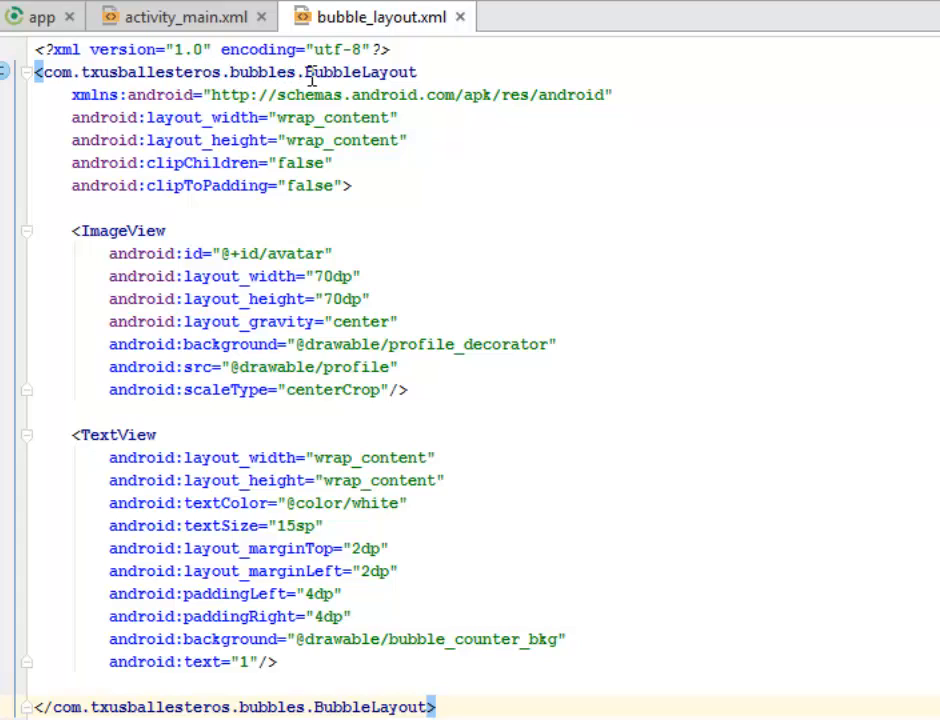
Highlight BubbleLayout, clipChildren and avatar in bubble_layout.xml, then open bubble_trash_layout.xml
{"action": "double_click", "coordinate": [360, 72]}
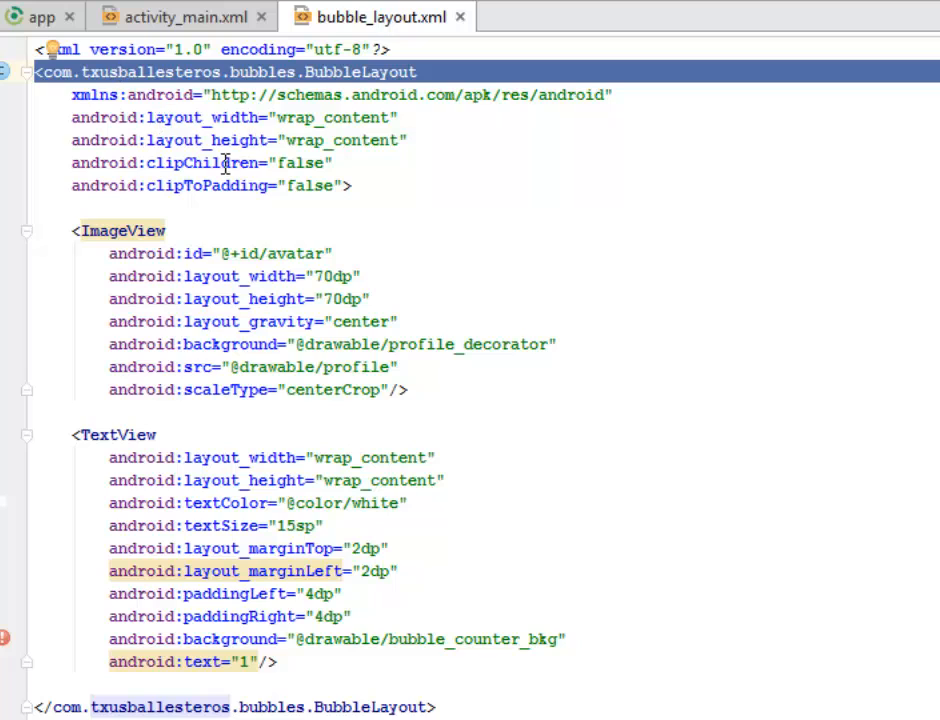
{"action": "double_click", "coordinate": [203, 163]}
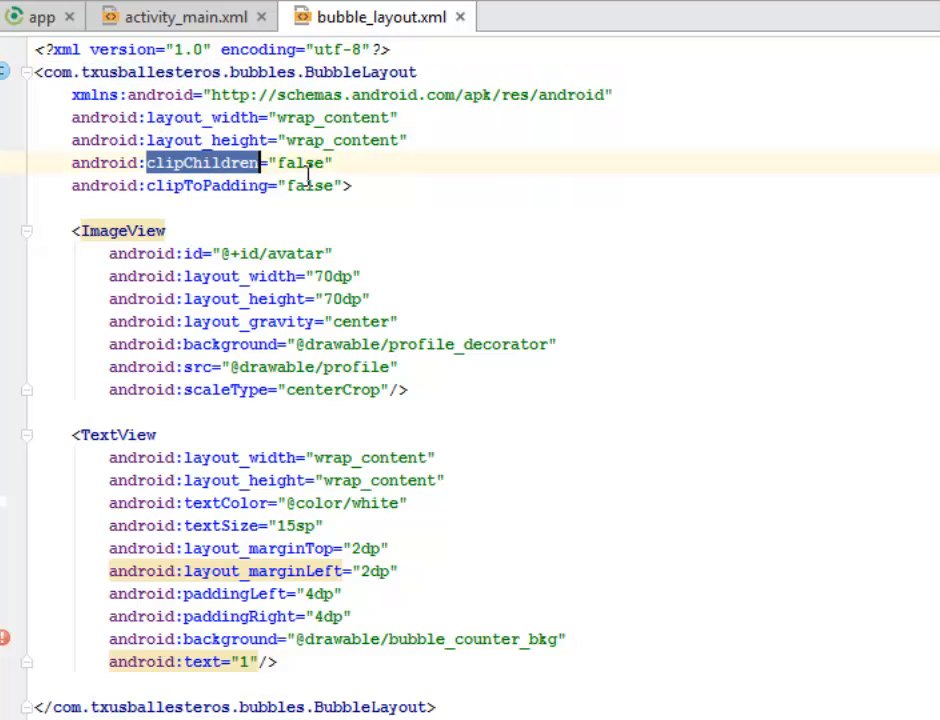
{"action": "double_click", "coordinate": [208, 185]}
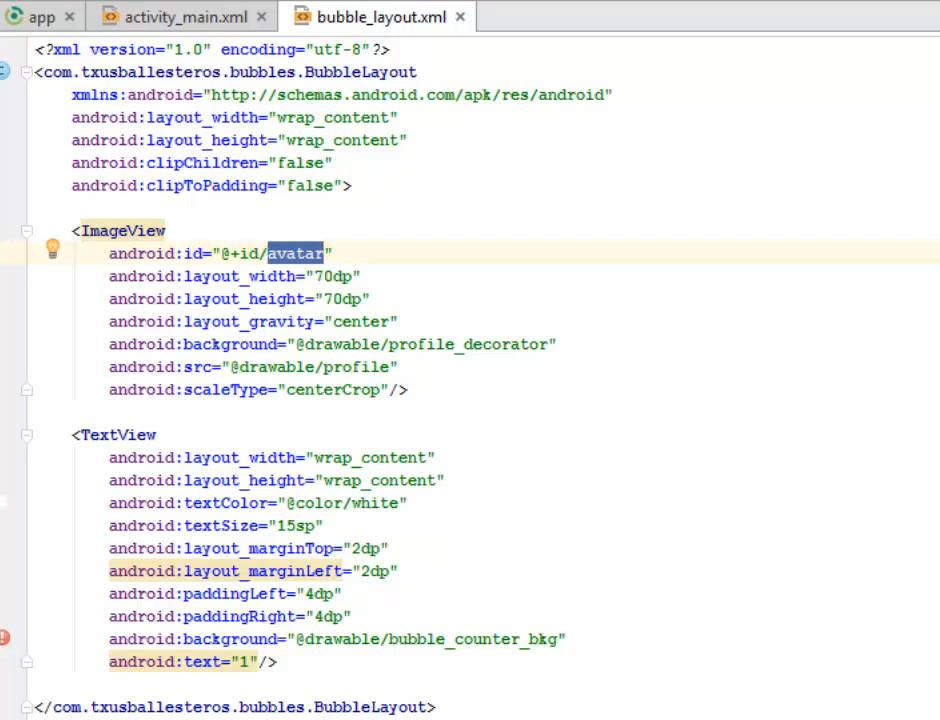
{"action": "mouse_move", "coordinate": [78, 216]}
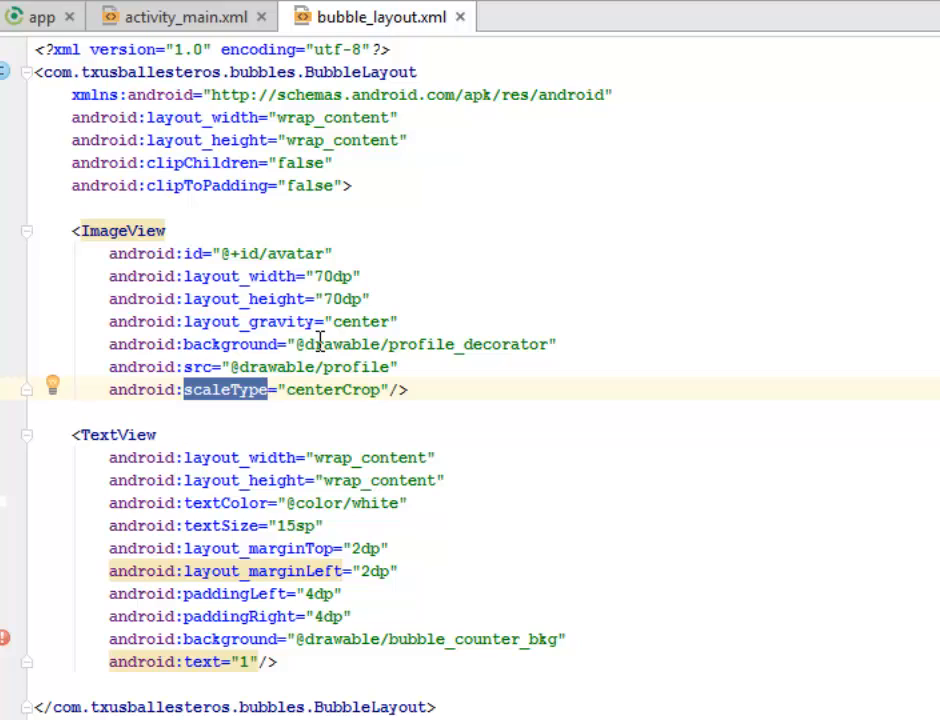
{"action": "double_click", "coordinate": [116, 434]}
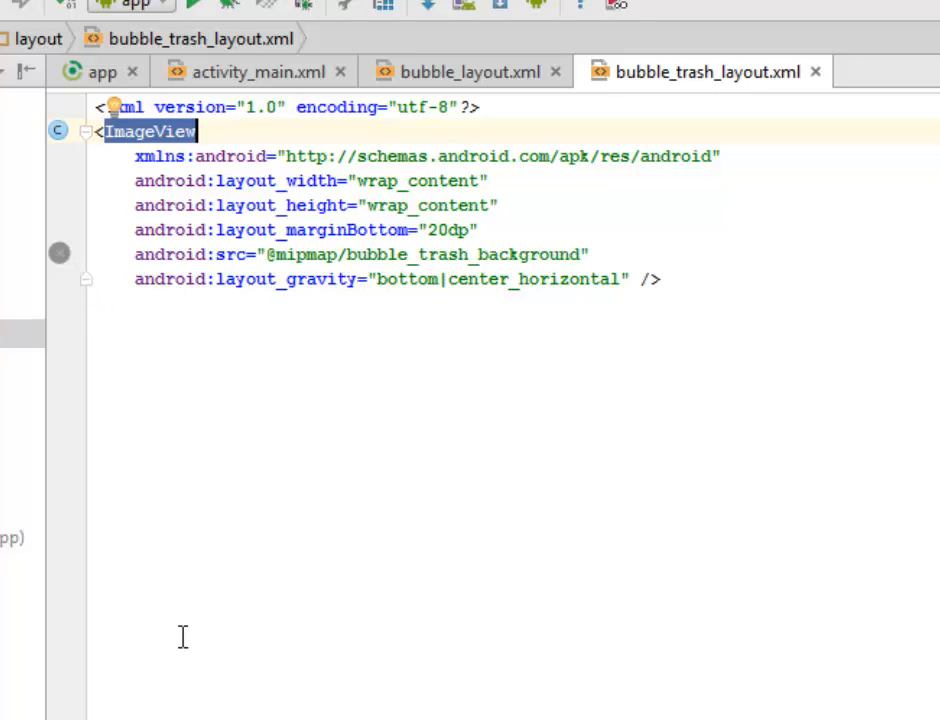
Highlight layout_gravity, open bubble_counter_bkg.xml, then preview the circular profile drawable
{"action": "double_click", "coordinate": [286, 279]}
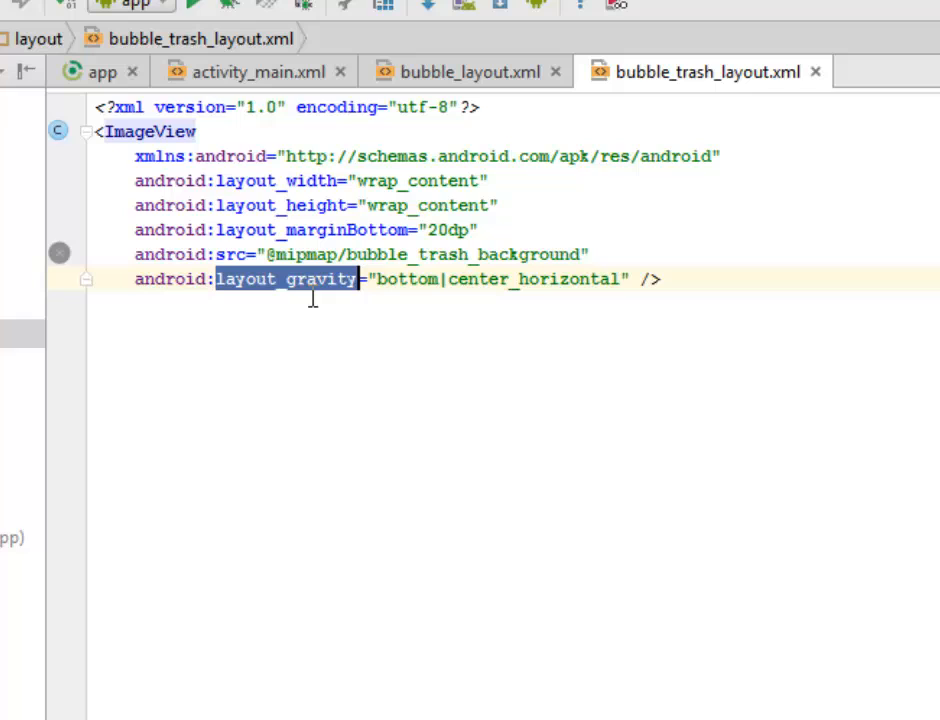
{"action": "mouse_move", "coordinate": [251, 438]}
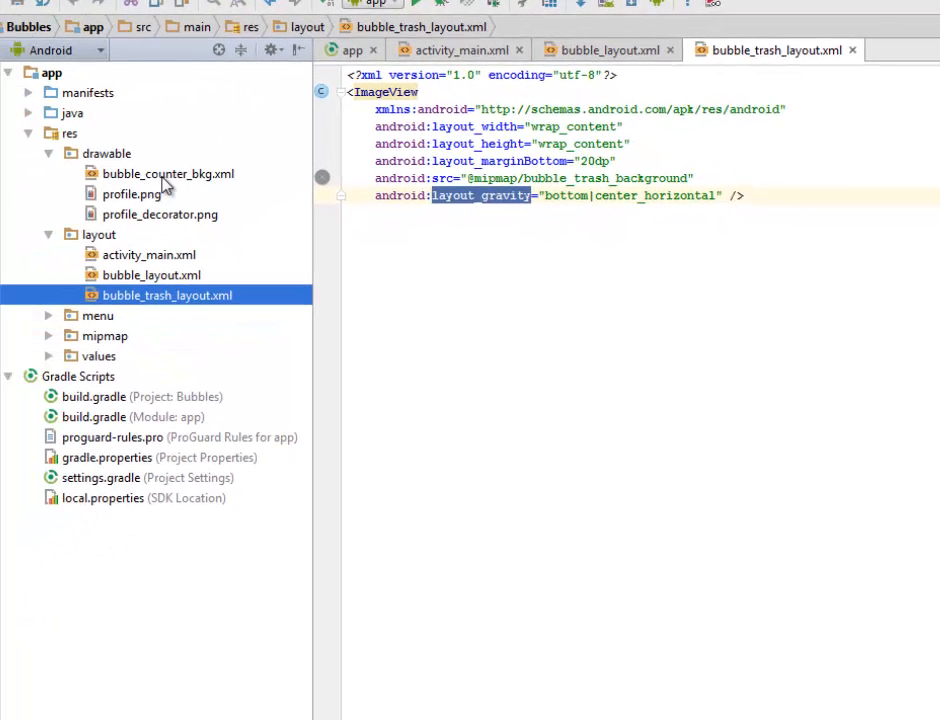
{"action": "double_click", "coordinate": [167, 173]}
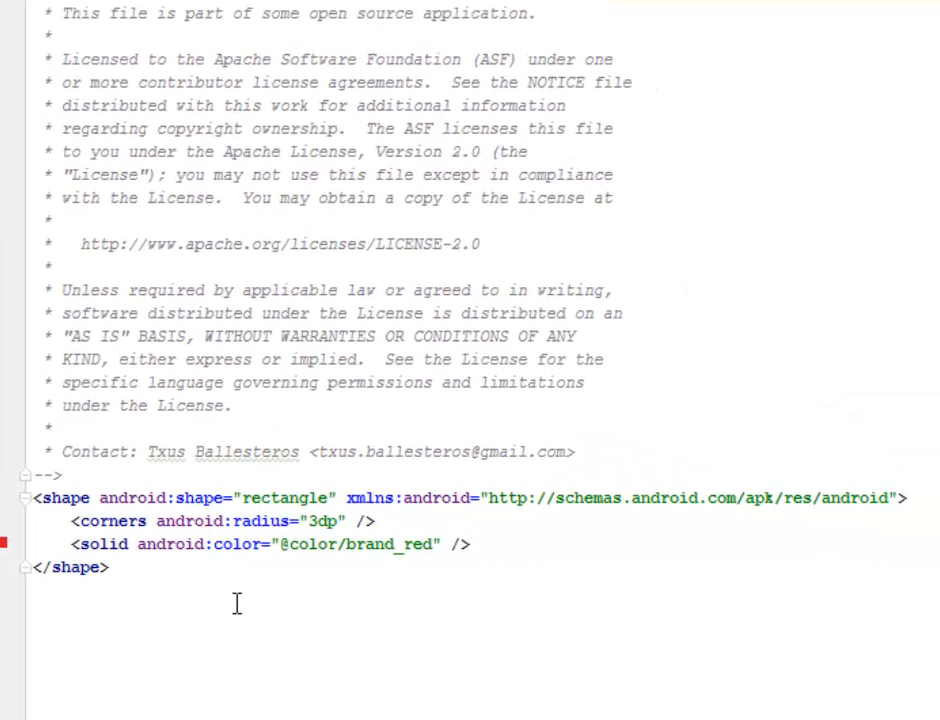
{"action": "double_click", "coordinate": [390, 544]}
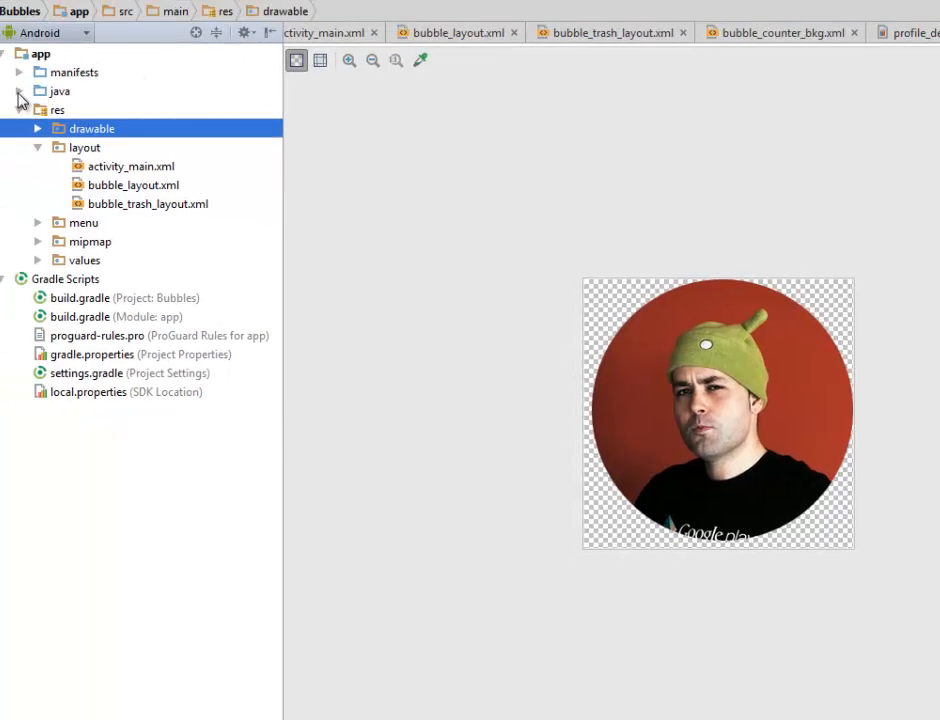
{"action": "left_click", "coordinate": [18, 91]}
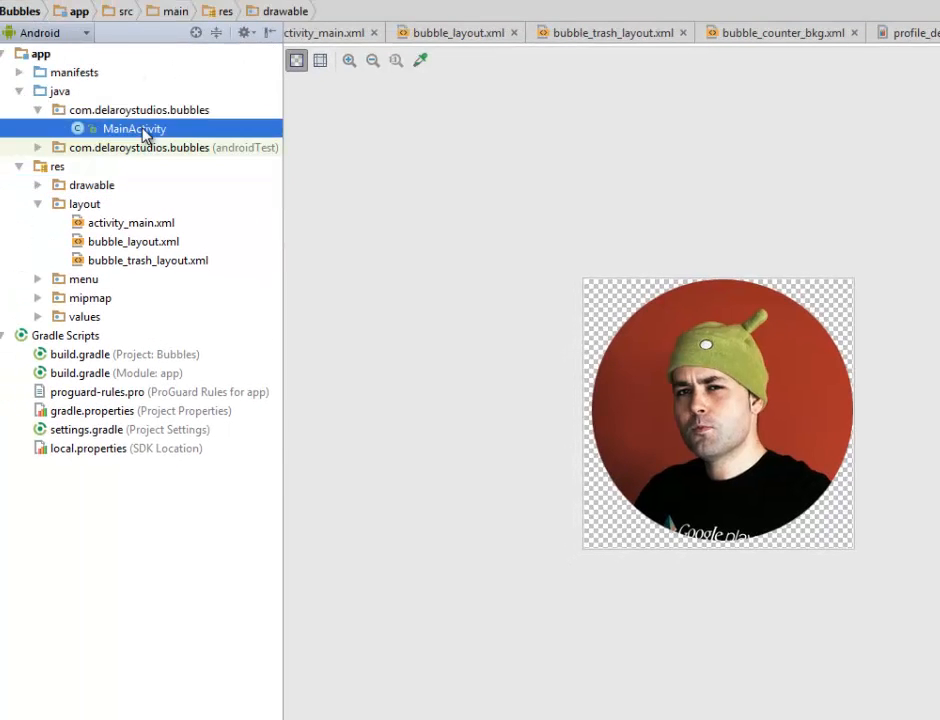
{"action": "double_click", "coordinate": [133, 128]}
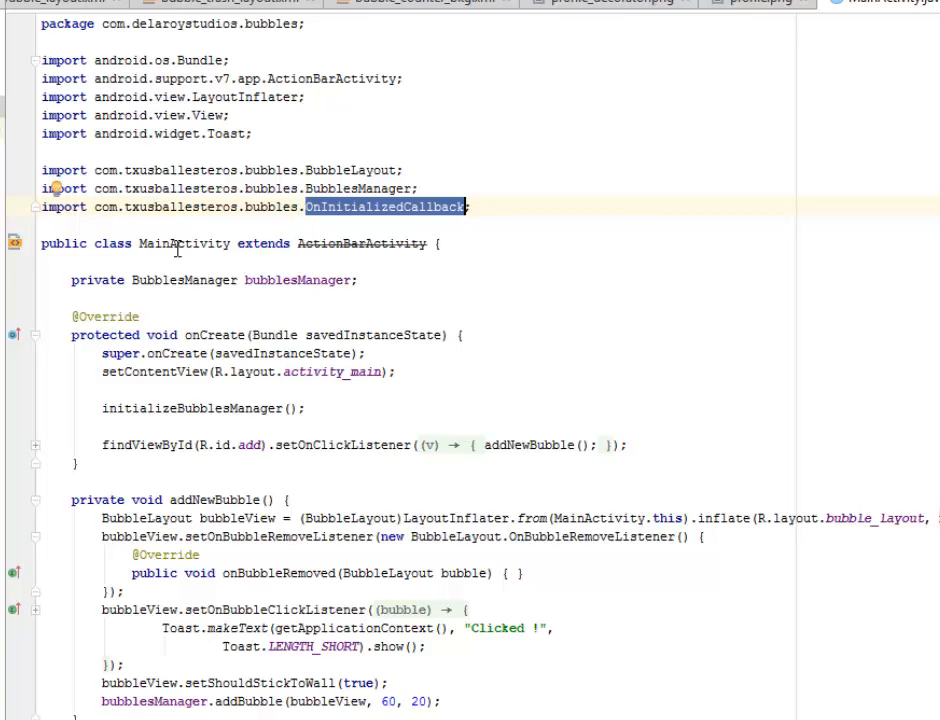
{"action": "scroll", "scroll_direction": "down", "scroll_amount": 3}
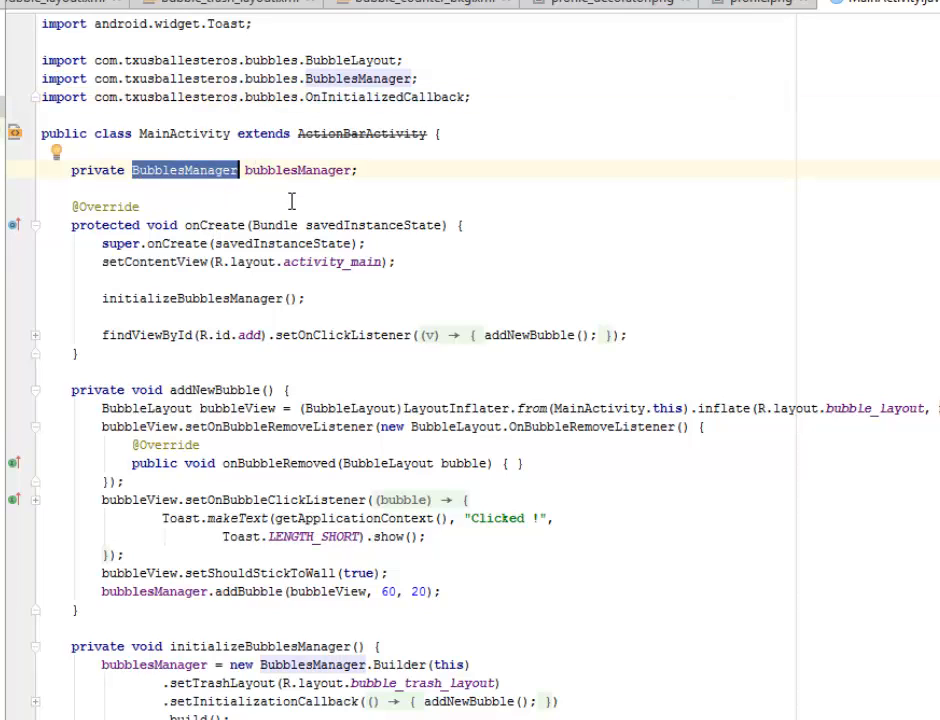
{"action": "double_click", "coordinate": [298, 170]}
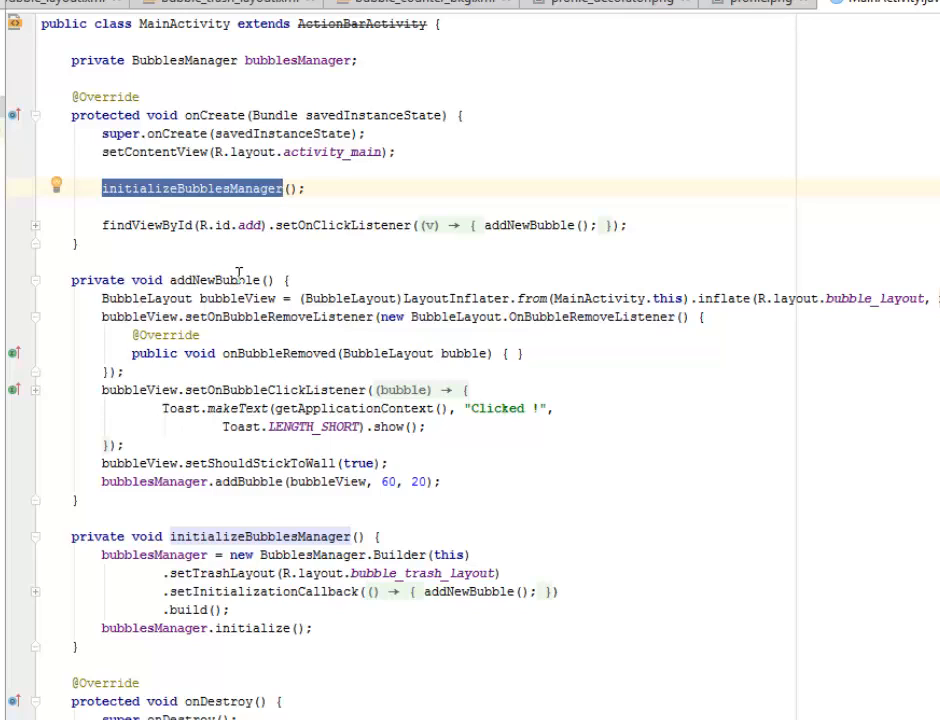
{"action": "left_click", "coordinate": [148, 225]}
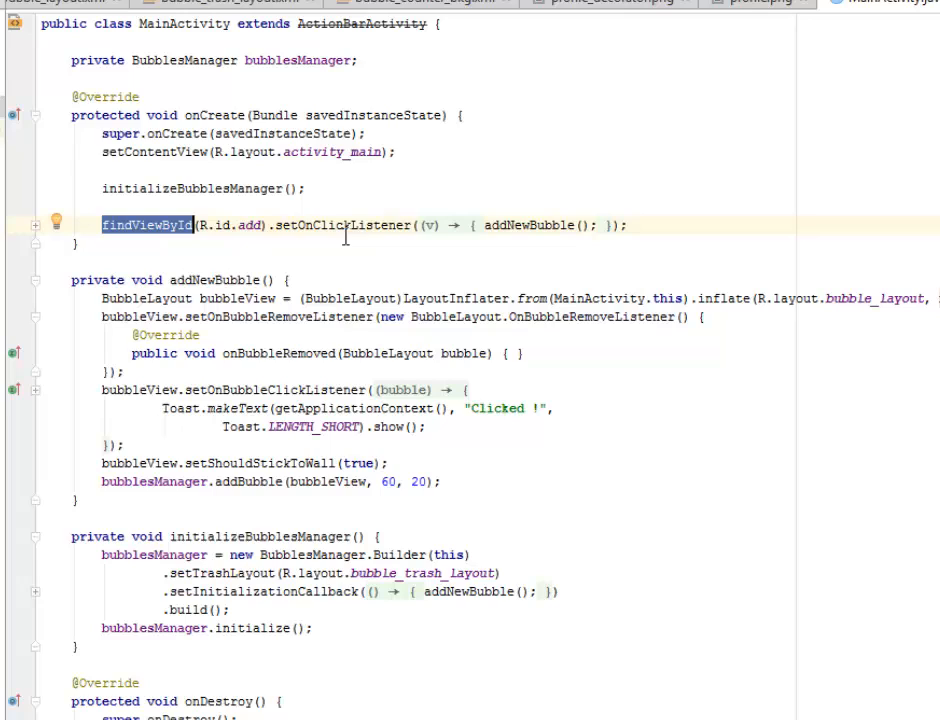
{"action": "double_click", "coordinate": [249, 225]}
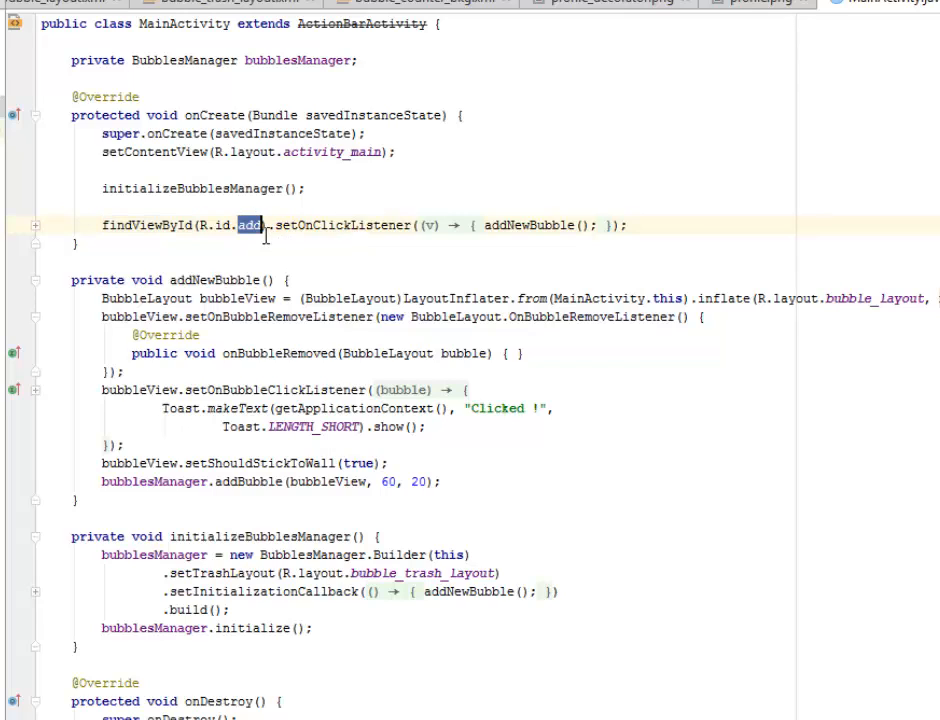
{"action": "double_click", "coordinate": [342, 224]}
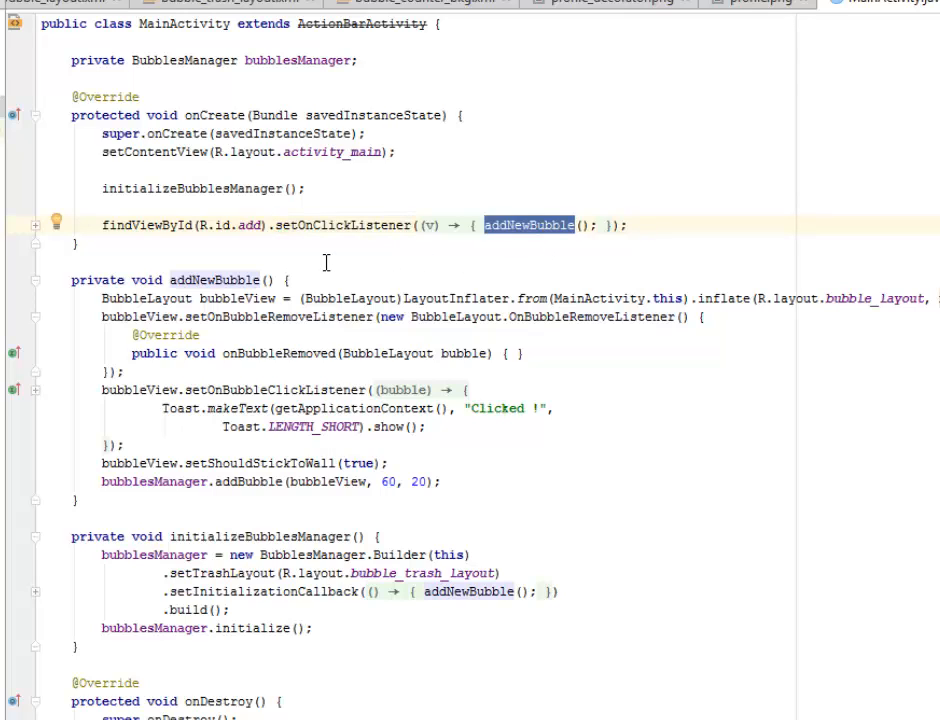
{"action": "mouse_move", "coordinate": [324, 263]}
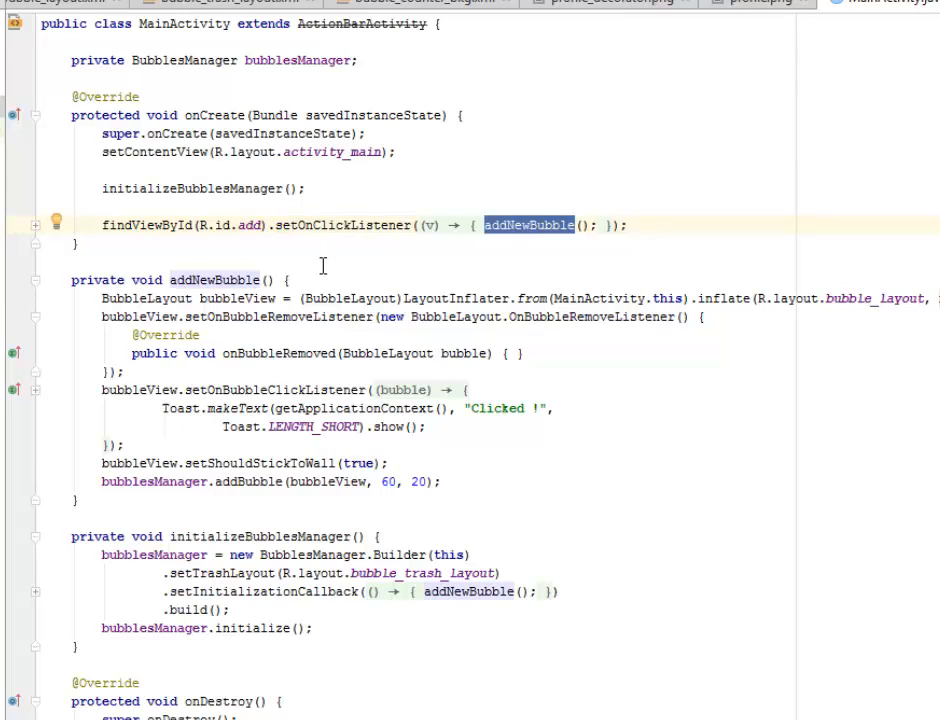
{"action": "scroll", "scroll_direction": "down", "scroll_amount": 3}
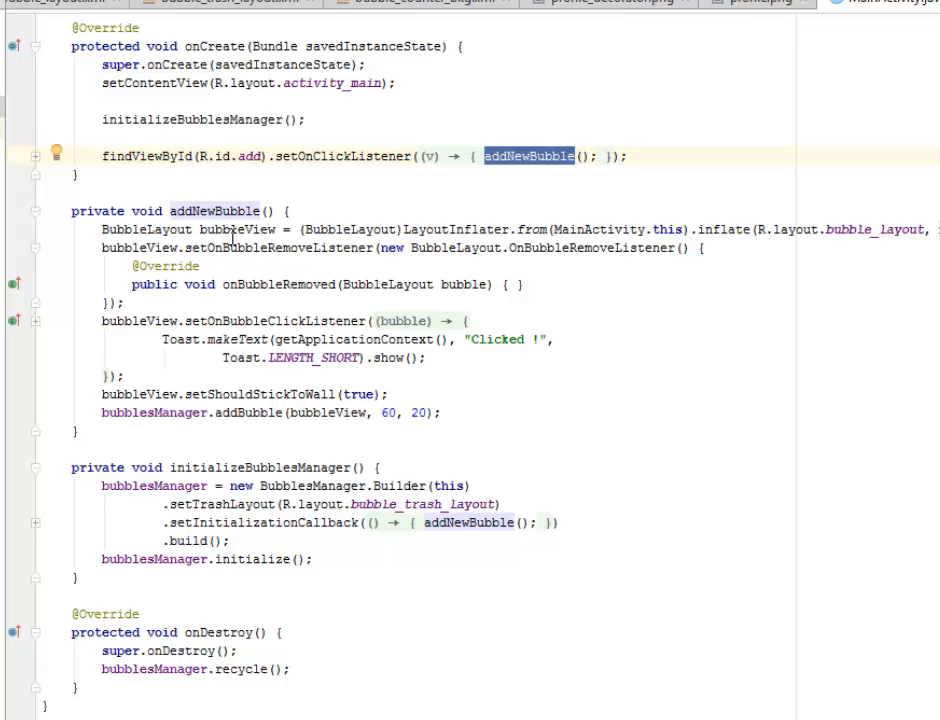
{"action": "left_click", "coordinate": [218, 210]}
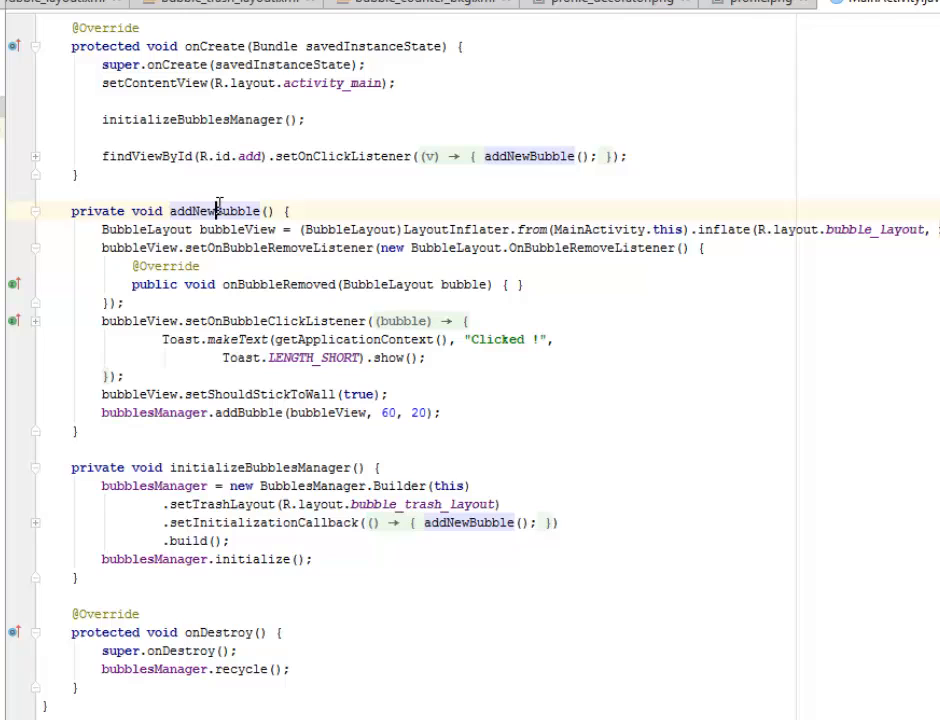
{"action": "double_click", "coordinate": [214, 211]}
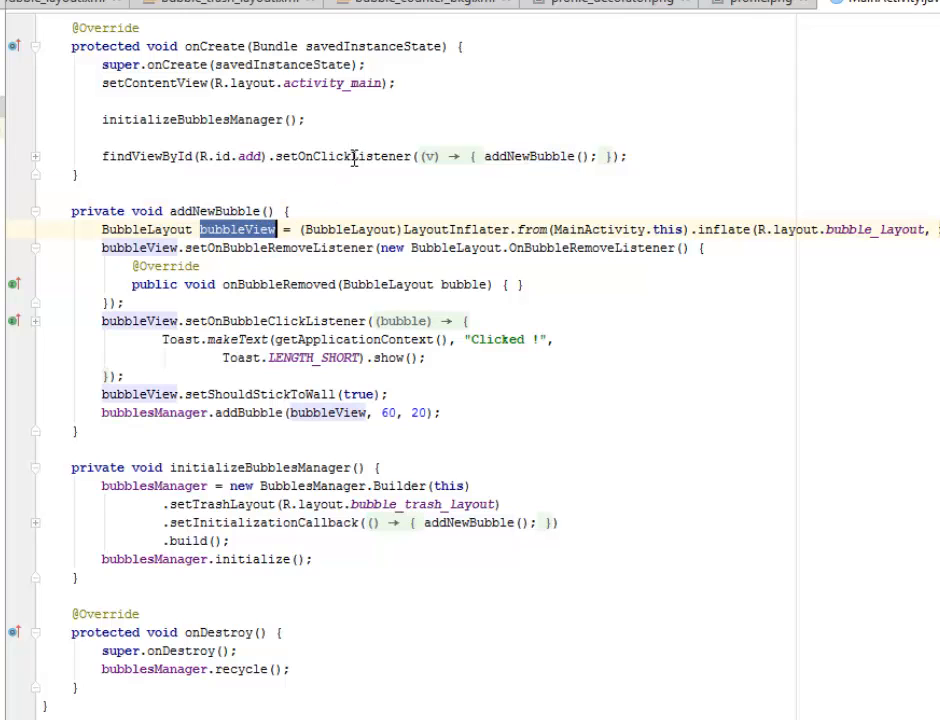
{"action": "double_click", "coordinate": [457, 229]}
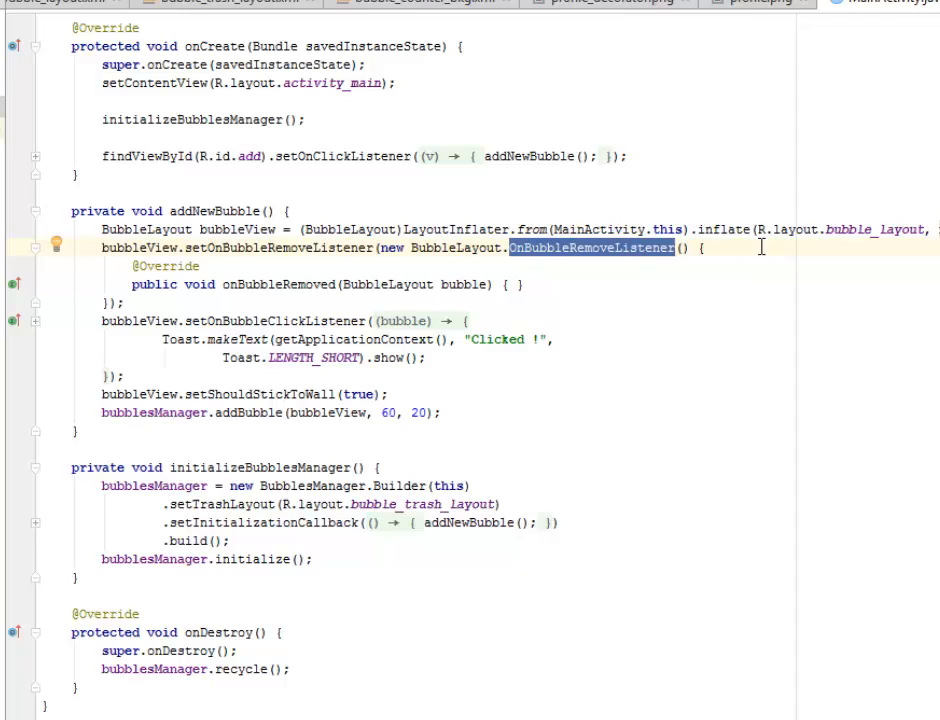
{"action": "double_click", "coordinate": [280, 284]}
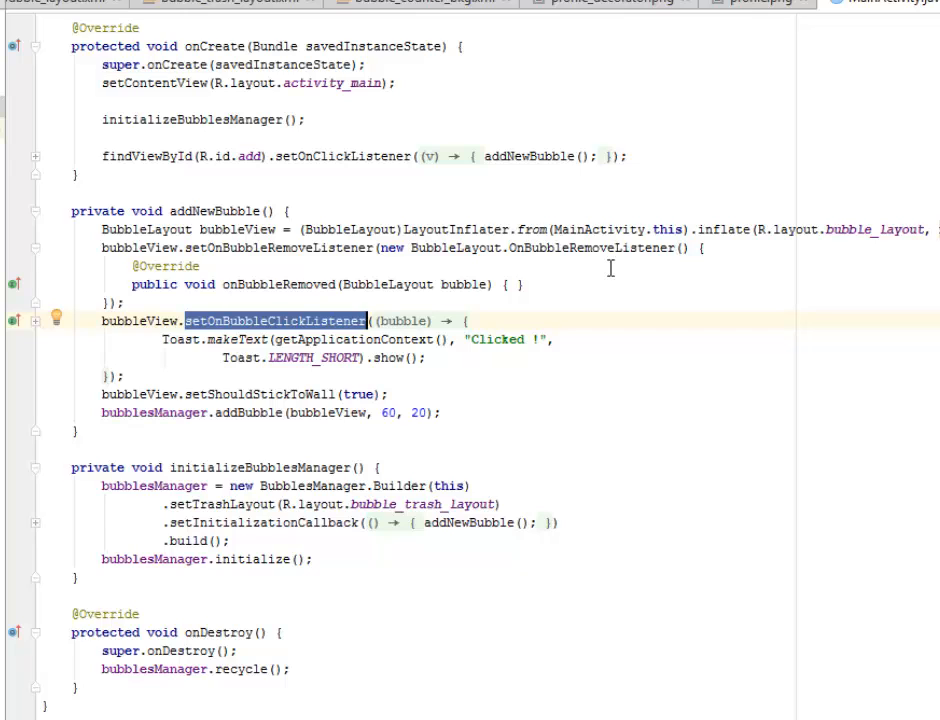
{"action": "mouse_move", "coordinate": [350, 320]}
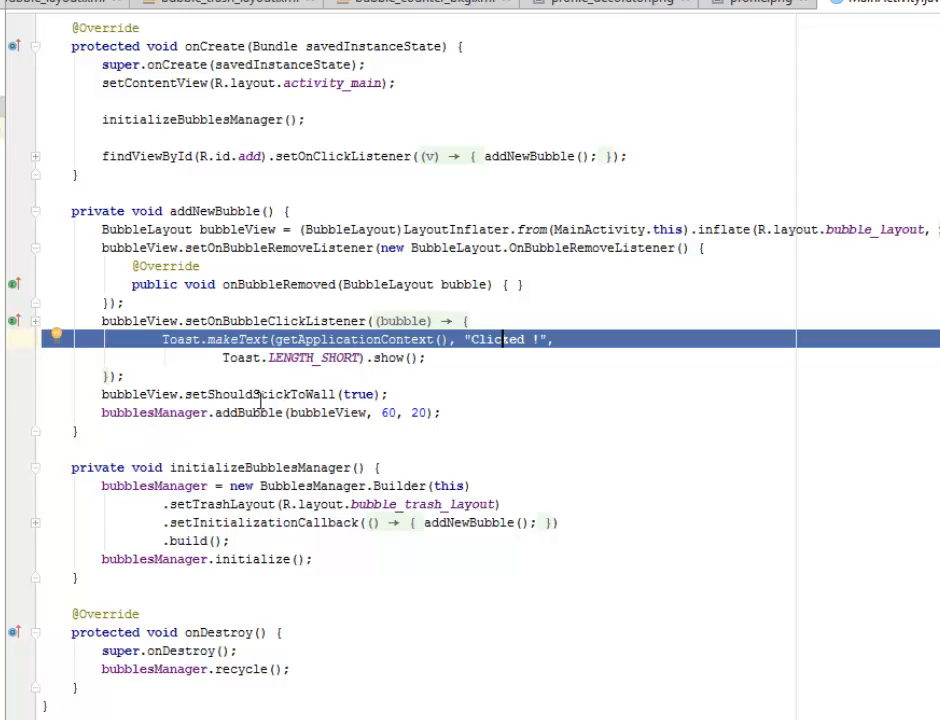
{"action": "double_click", "coordinate": [260, 394]}
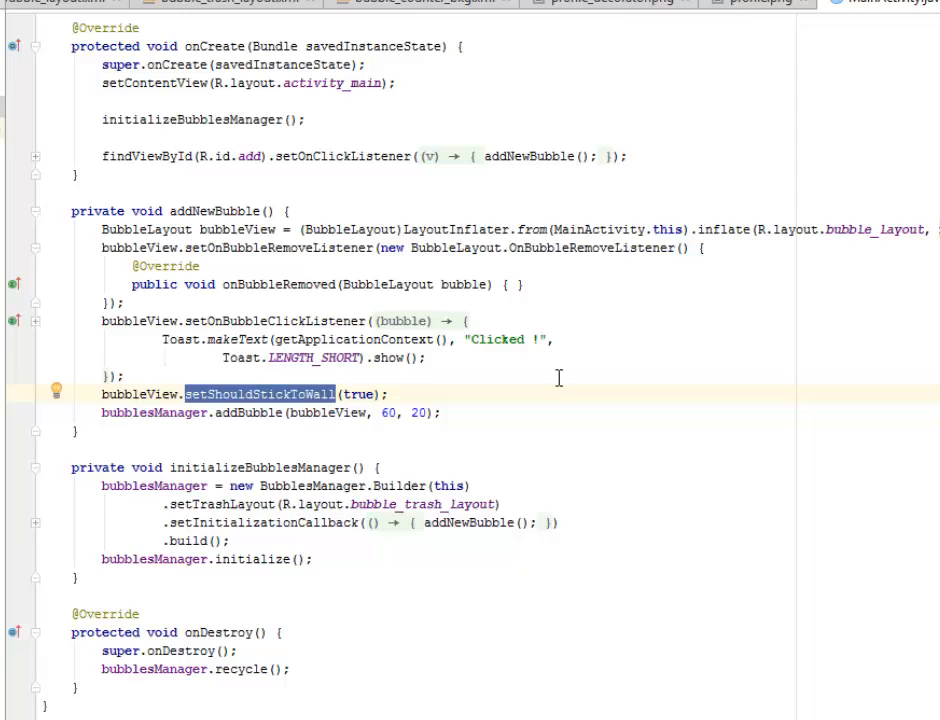
{"action": "mouse_move", "coordinate": [327, 428]}
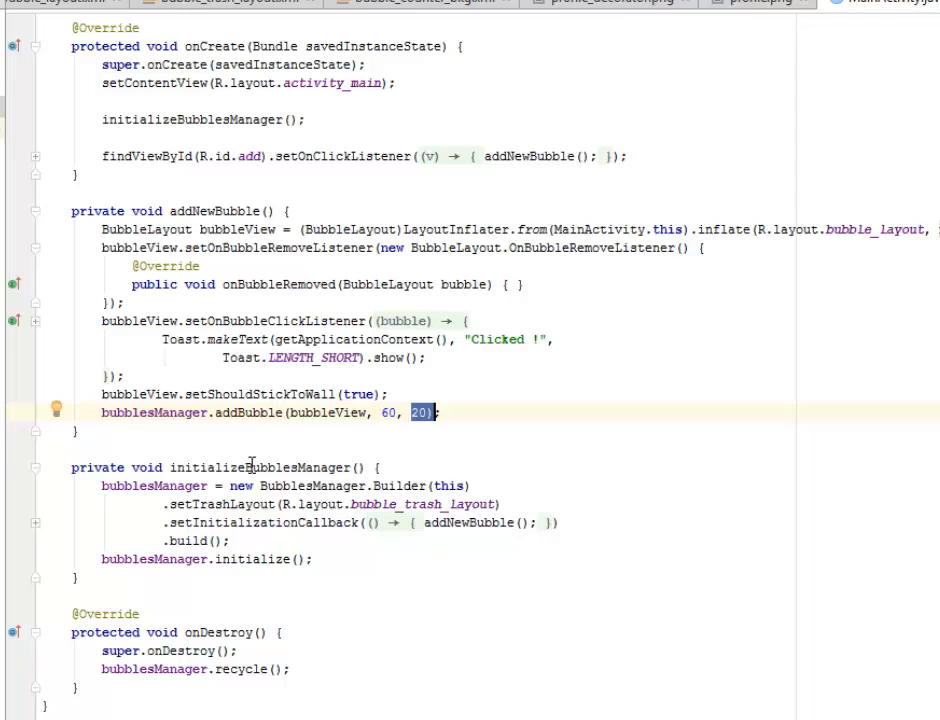
{"action": "double_click", "coordinate": [259, 467]}
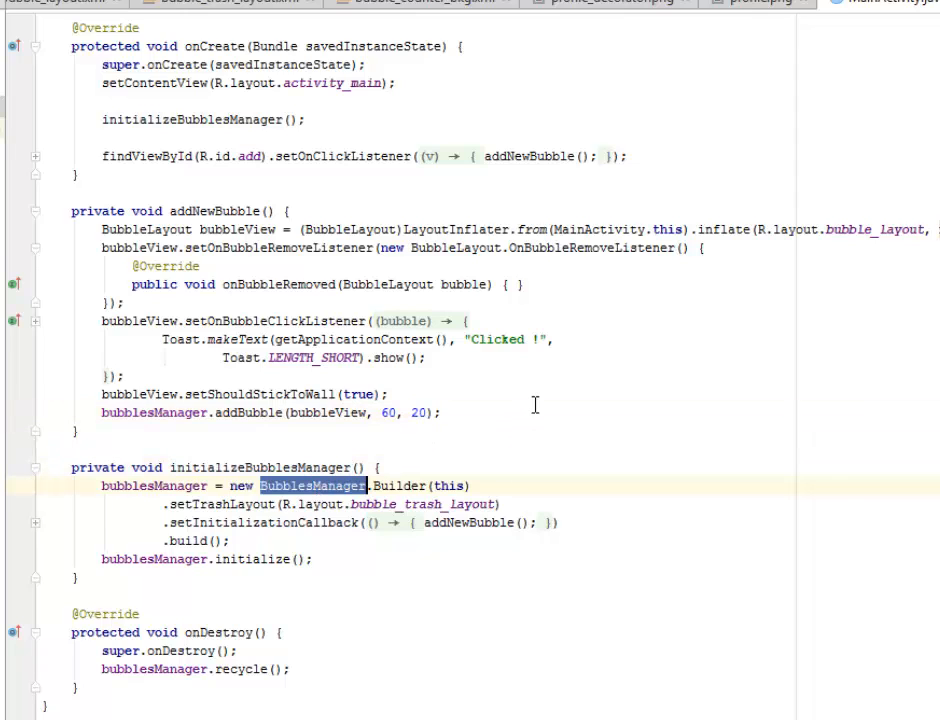
{"action": "left_click", "coordinate": [170, 485]}
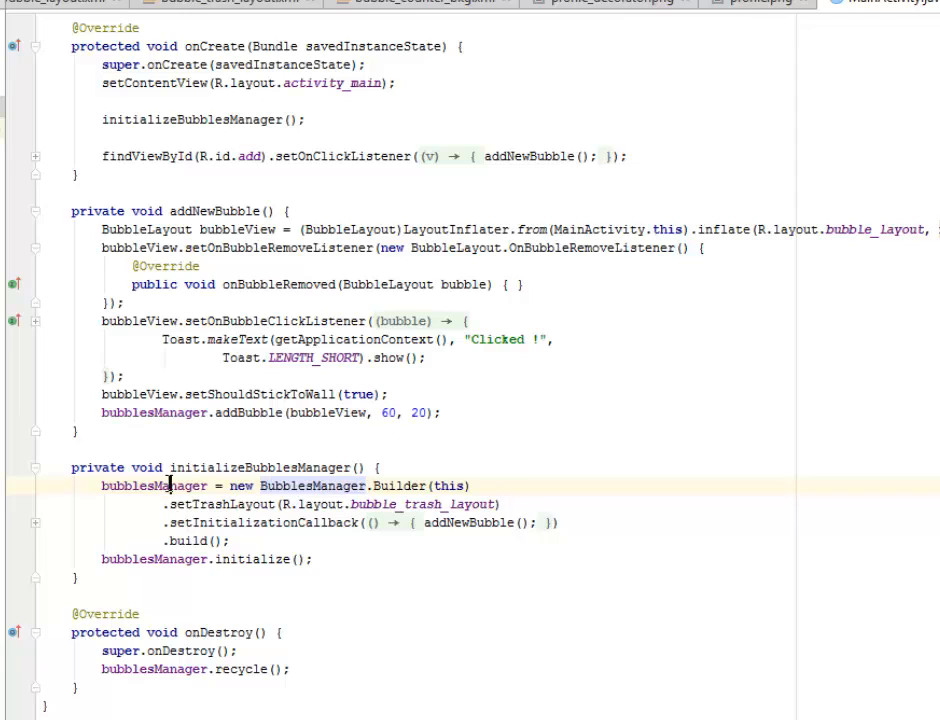
{"action": "double_click", "coordinate": [155, 485]}
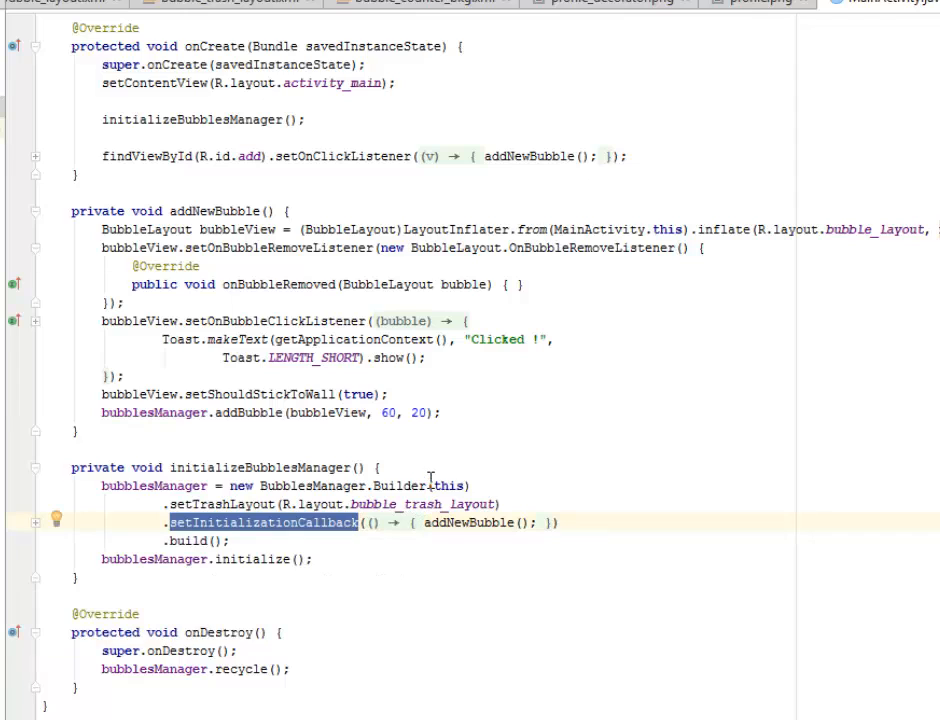
{"action": "double_click", "coordinate": [469, 522]}
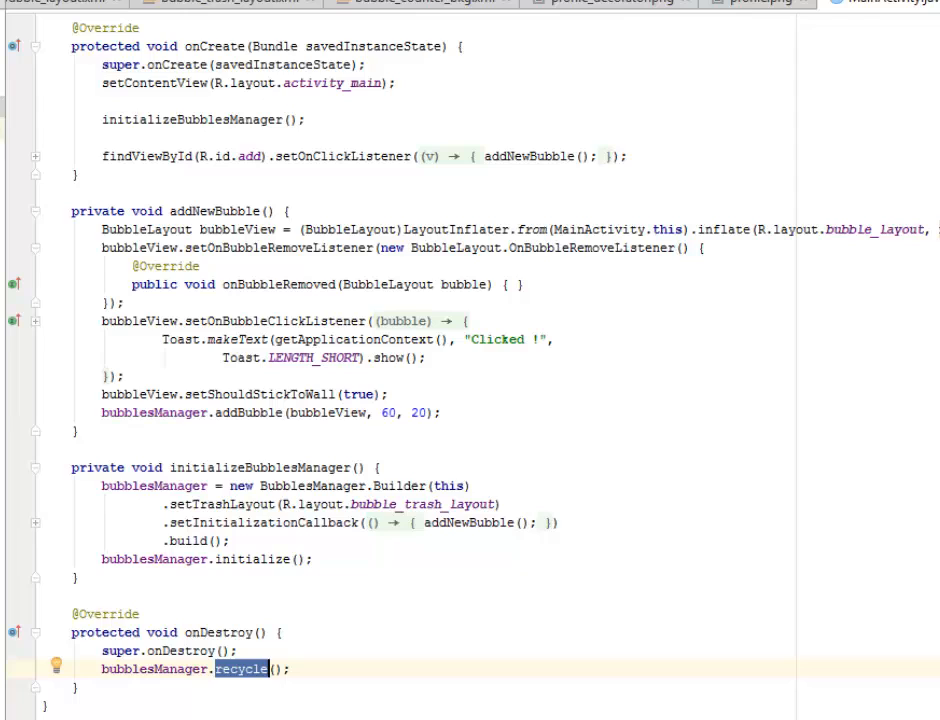
{"action": "left_click", "coordinate": [885, 2]}
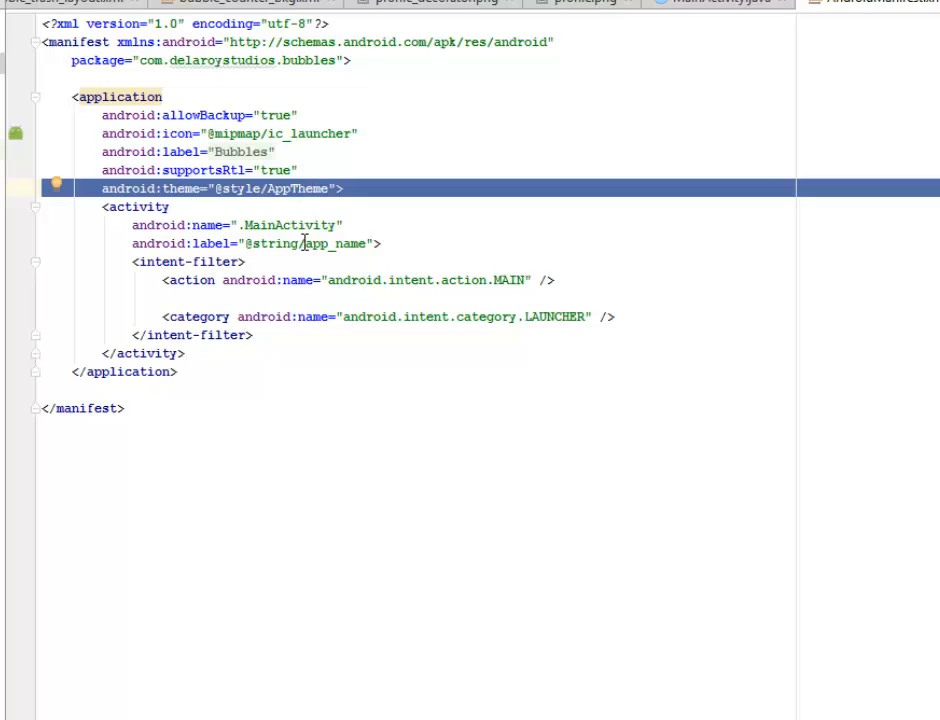
{"action": "mouse_move", "coordinate": [347, 225]}
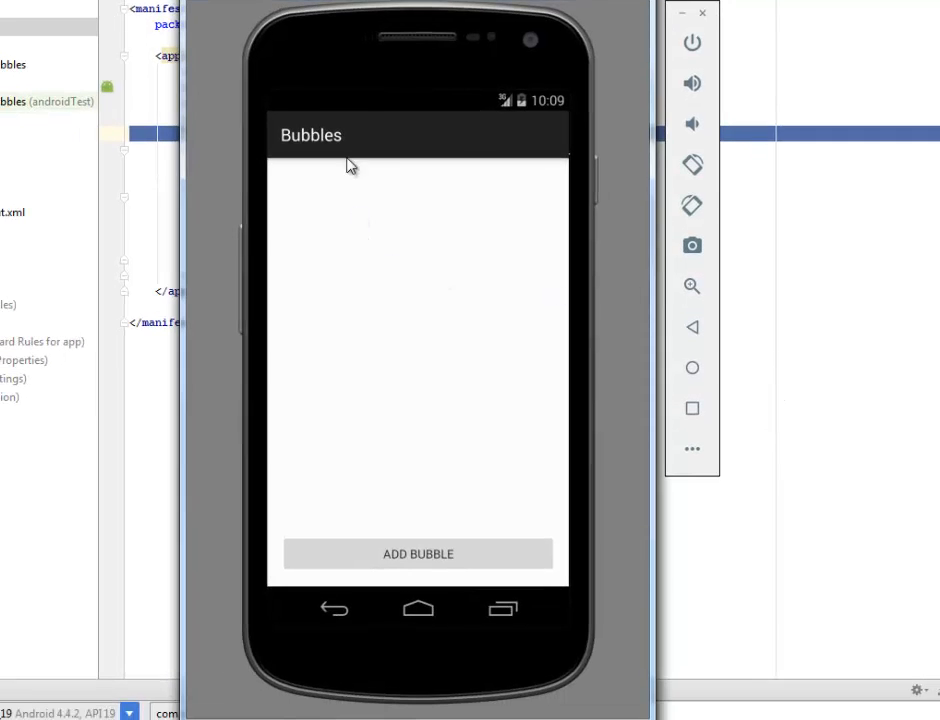
{"action": "mouse_move", "coordinate": [312, 560]}
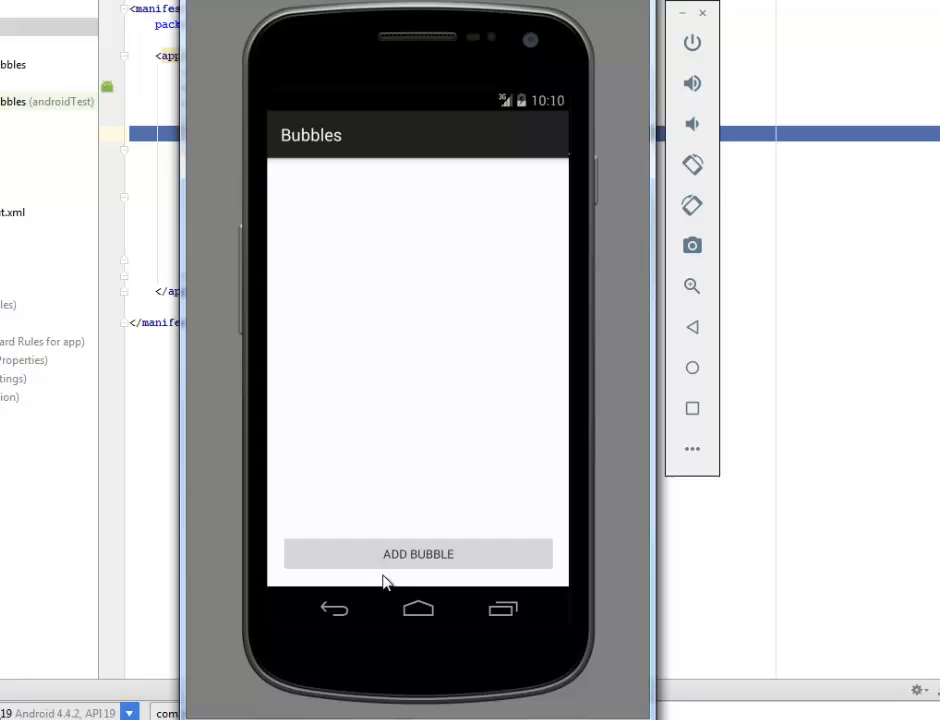
{"action": "mouse_move", "coordinate": [457, 568]}
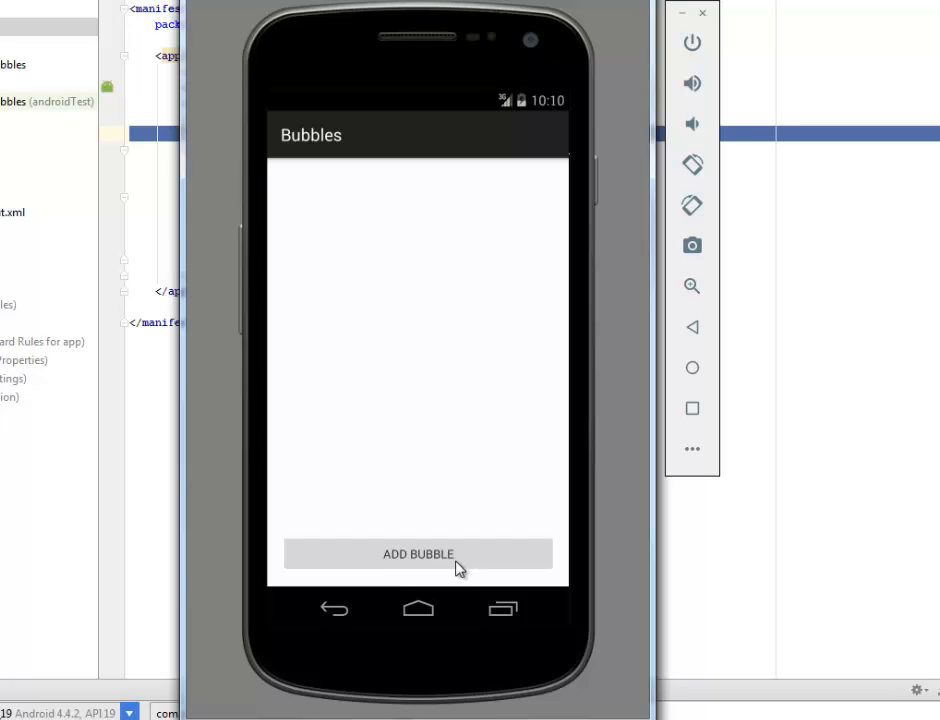
{"action": "mouse_move", "coordinate": [437, 567]}
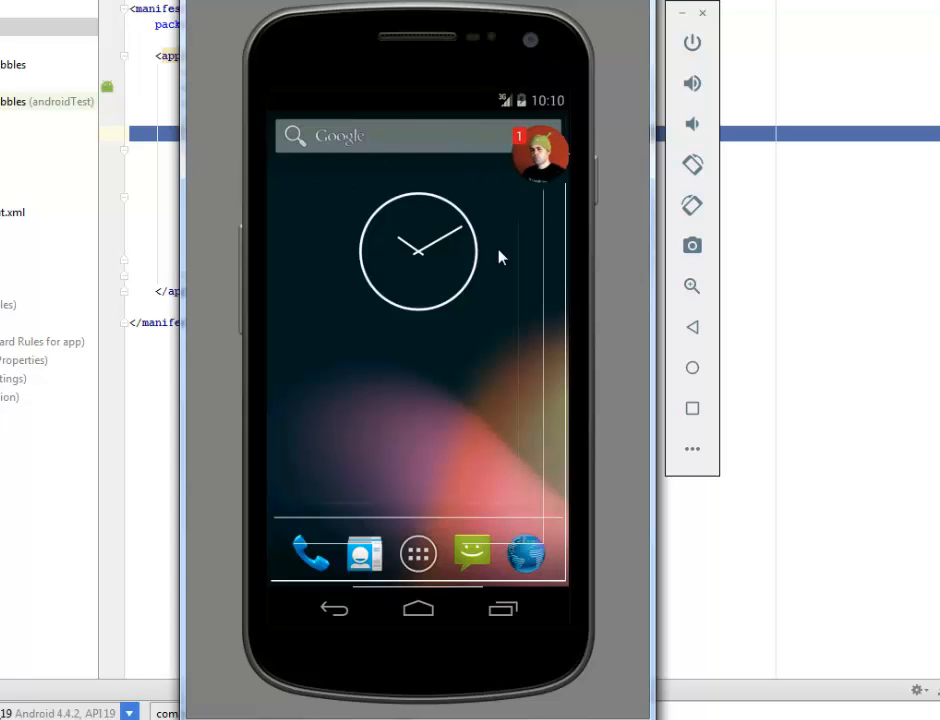
{"action": "mouse_move", "coordinate": [500, 185]}
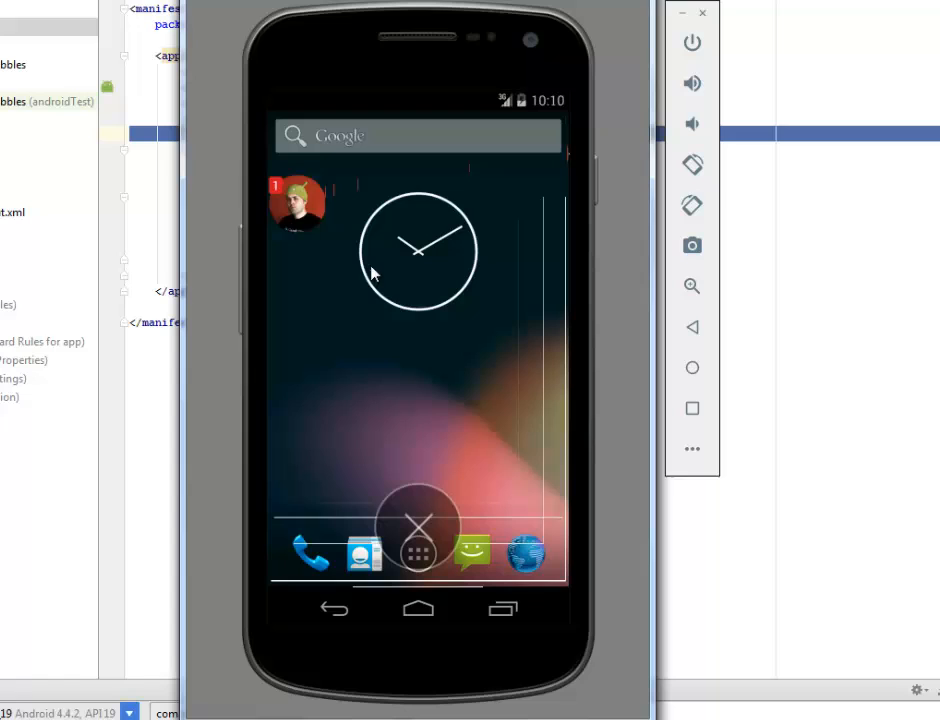
Drag the profile chat-head bubble to the middle of the home screen
{"action": "left_click_drag", "start_coordinate": [297, 205], "coordinate": [462, 342]}
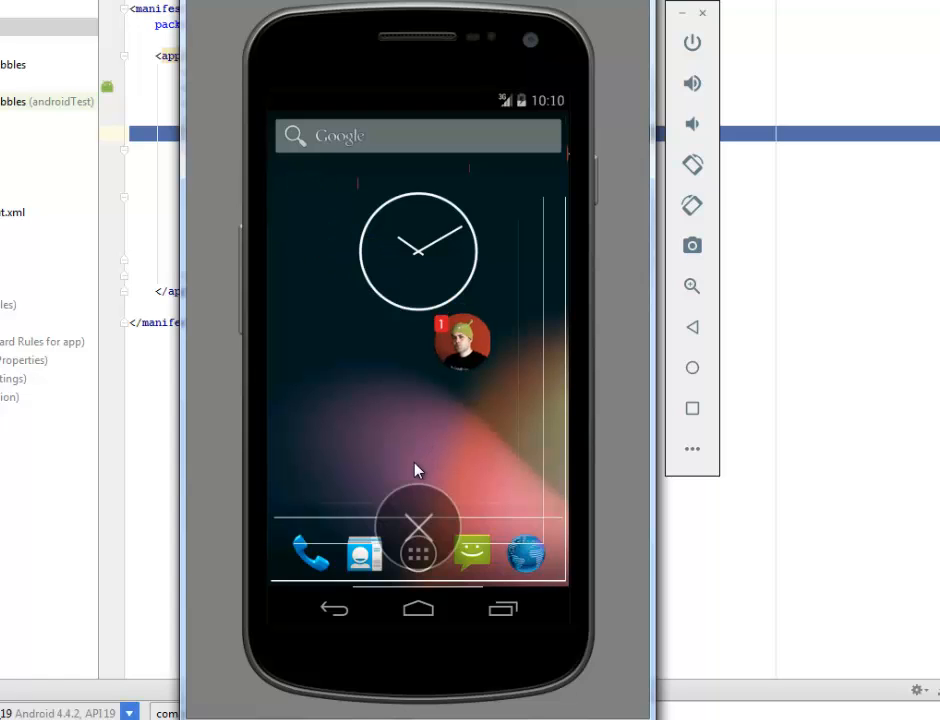